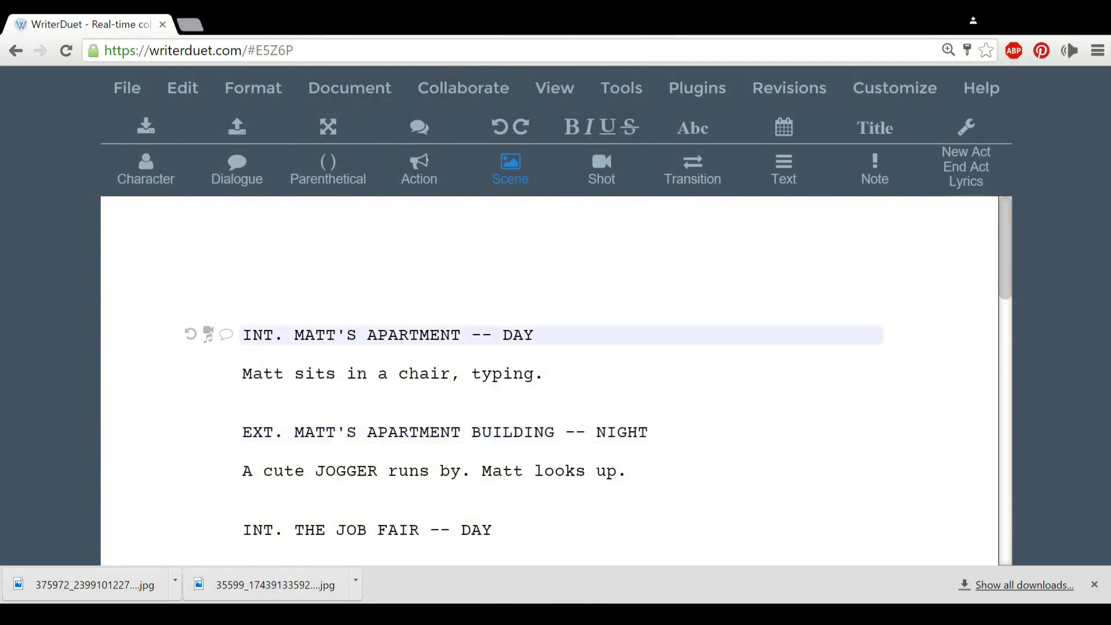
{"action": "left_click", "coordinate": [419, 334]}
{"action": "type", "text": "The job fair is in progress..."}
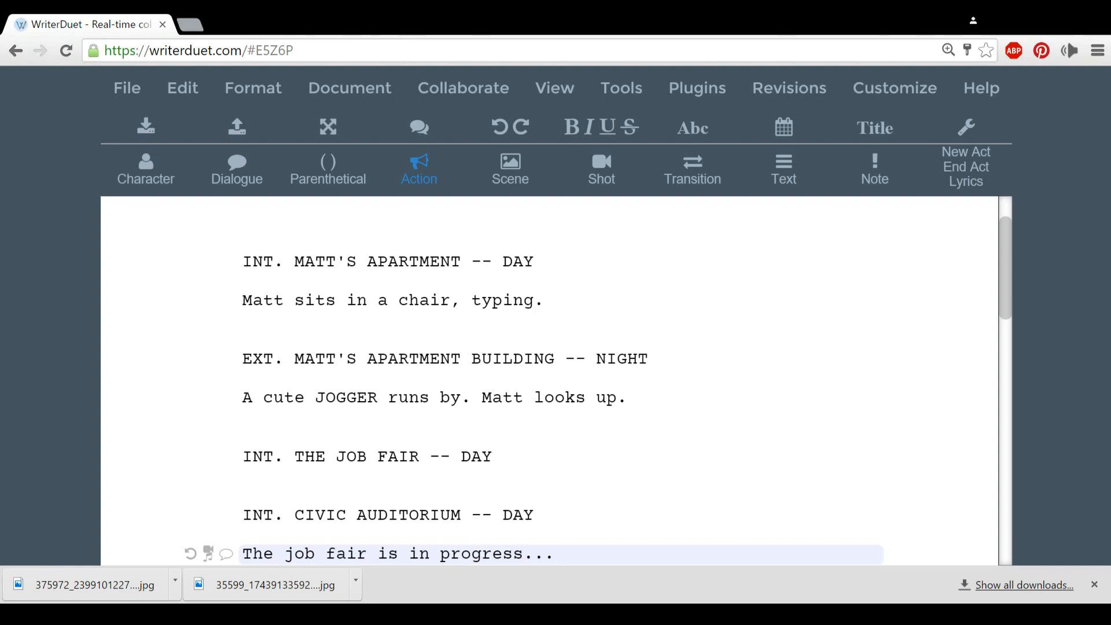
{"action": "left_click", "coordinate": [460, 553]}
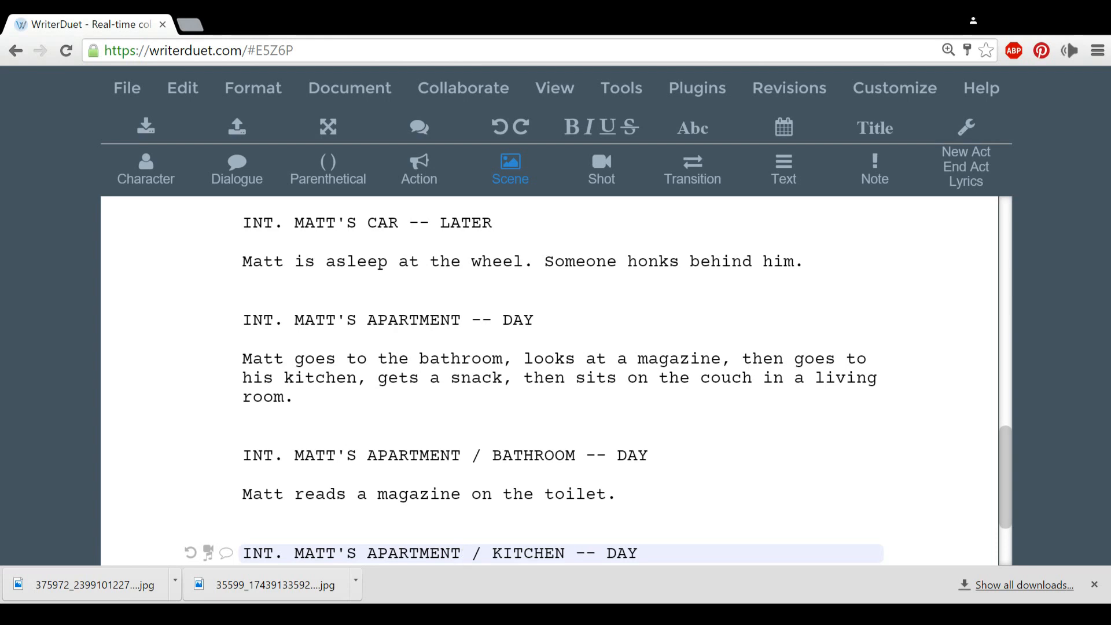
{"action": "left_click", "coordinate": [462, 553]}
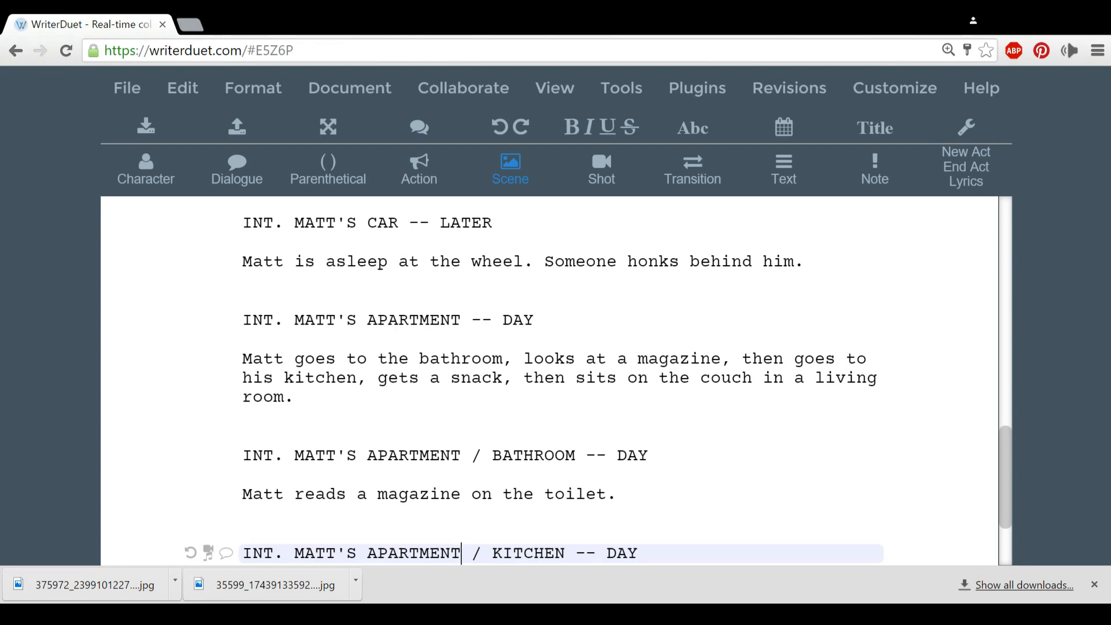